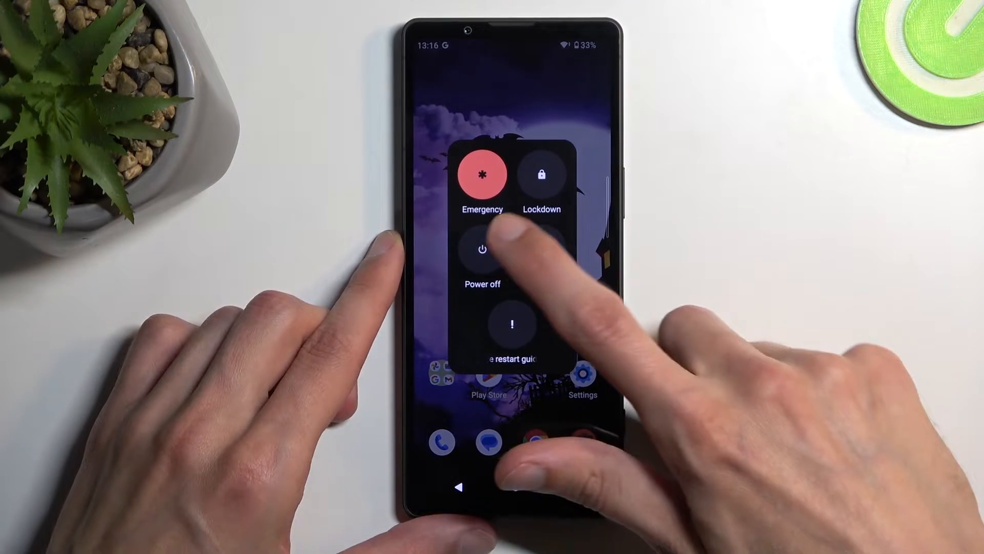
- Tap Power off in the Android power menu to shut the phone down
click(481, 249)
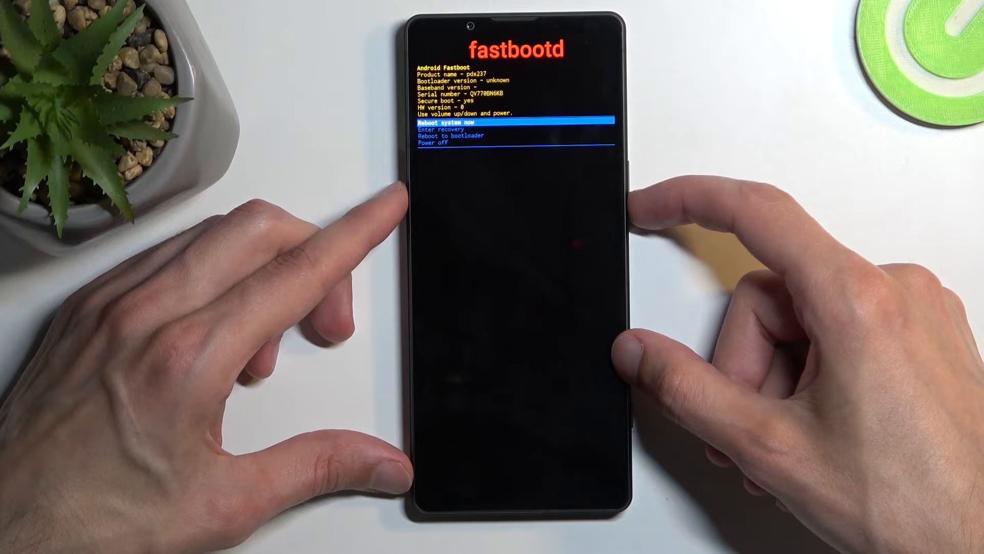
- Cycle the fastbootd options down to Power off, then back to Reboot system now
key(VolumeDown)
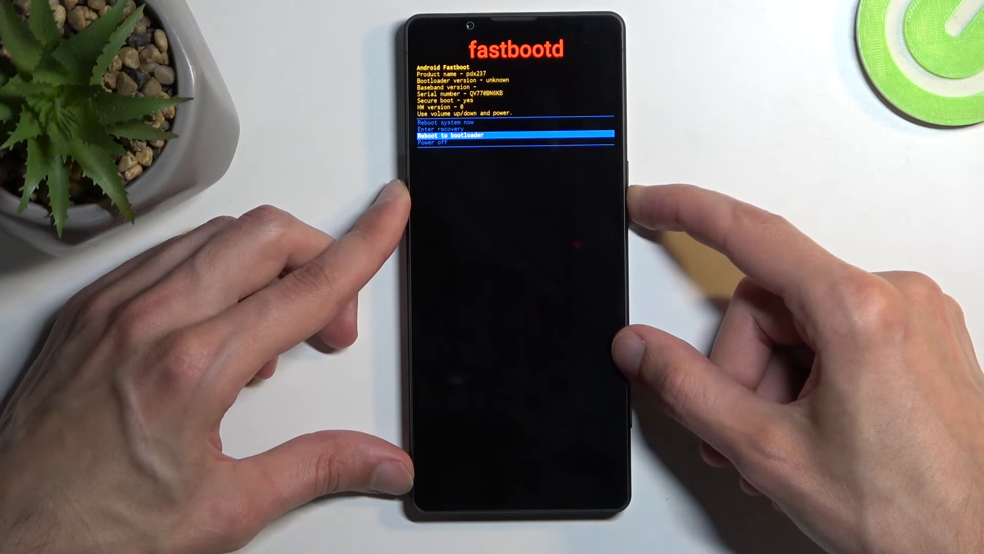
key(volumedown)
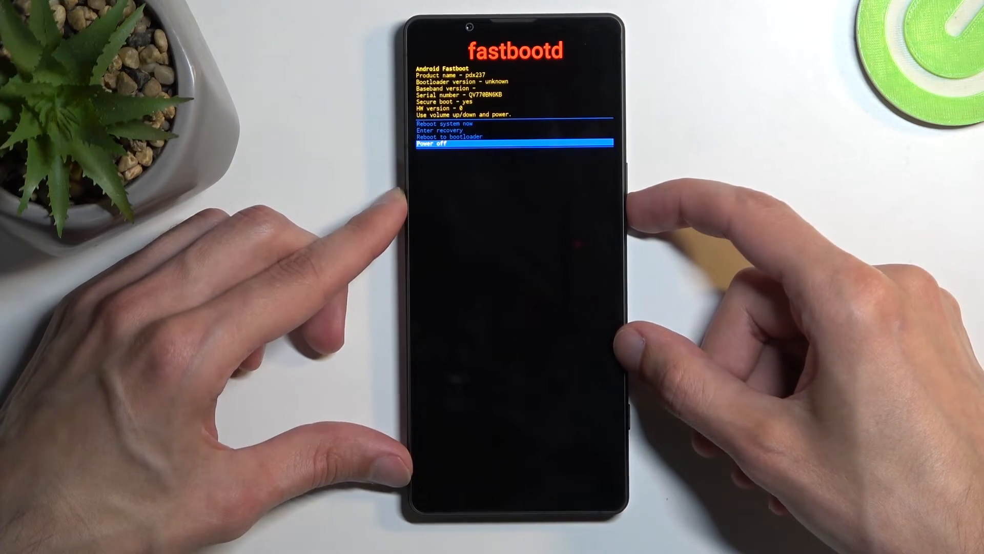
key(volumeup)
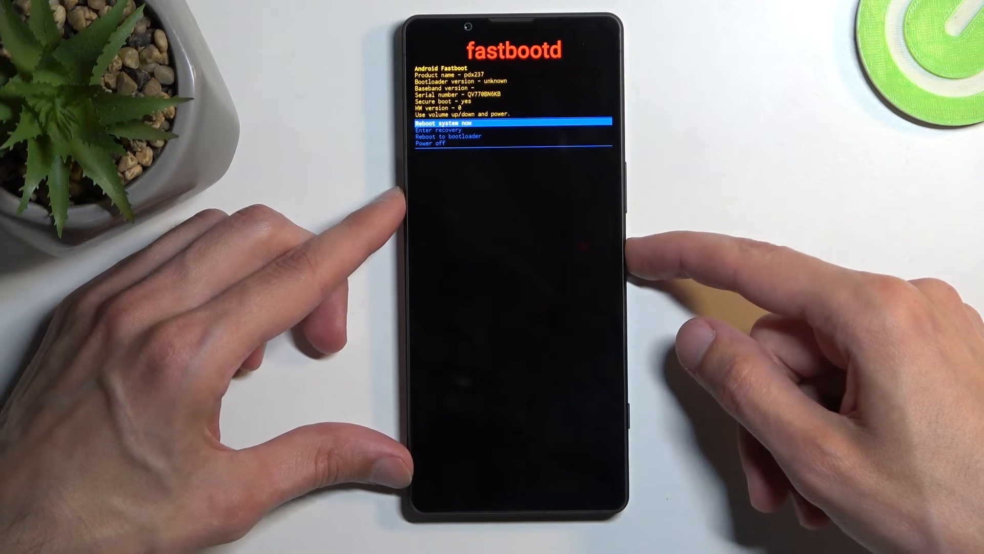